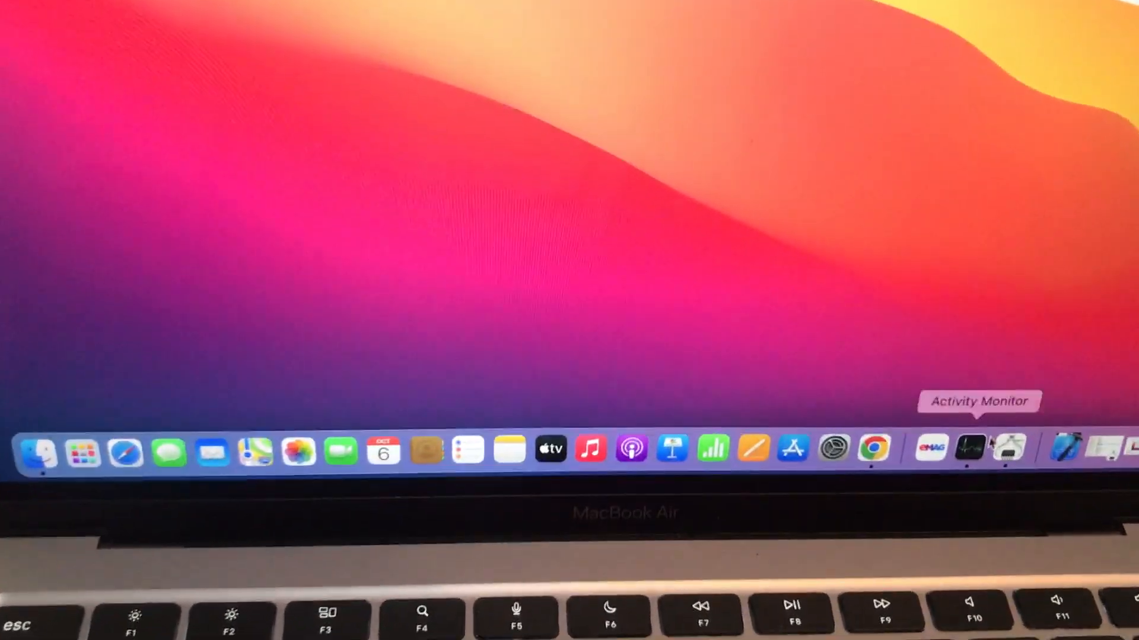
{"action": "mouse_move", "coordinate": [1082, 425]}
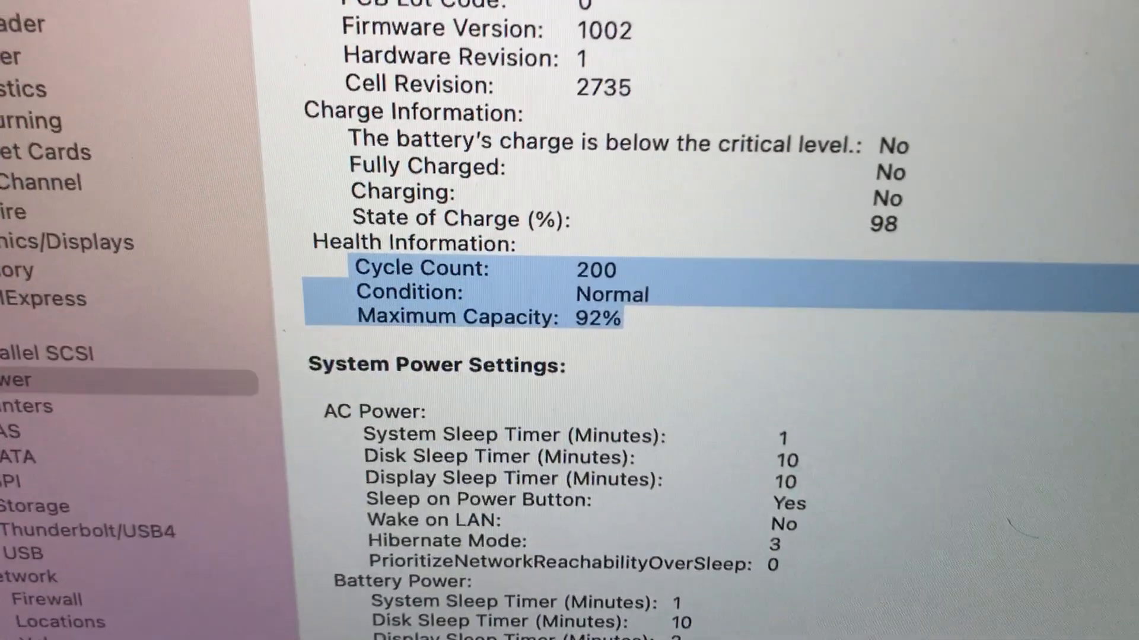
{"action": "scroll", "scroll_direction": "down", "scroll_amount": 3}
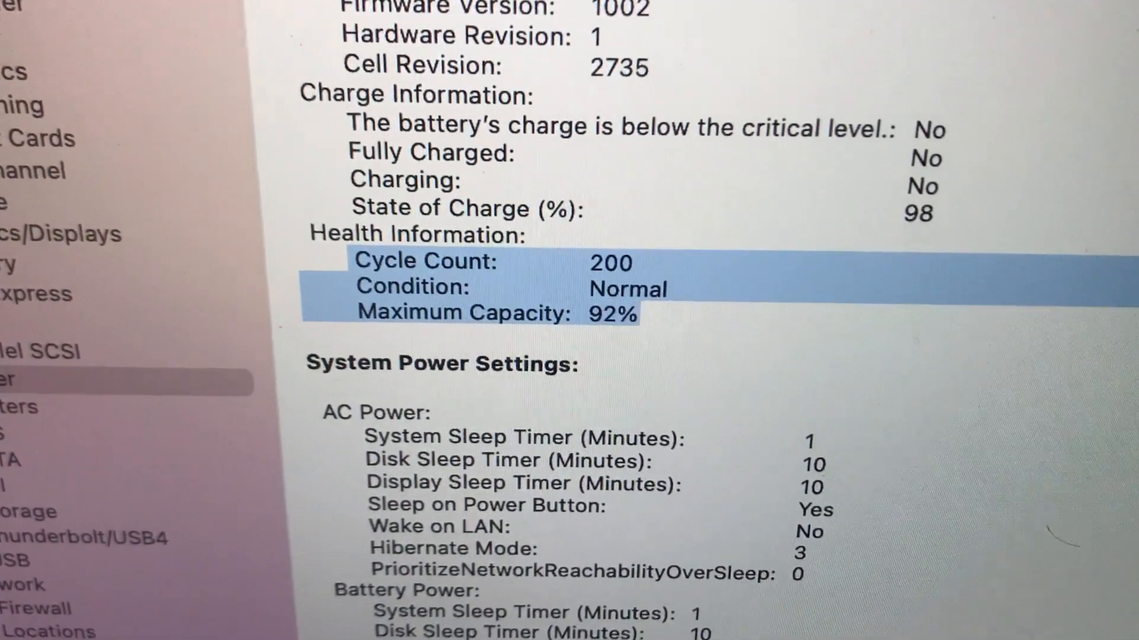
{"action": "scroll", "scroll_direction": "up", "scroll_amount": 3}
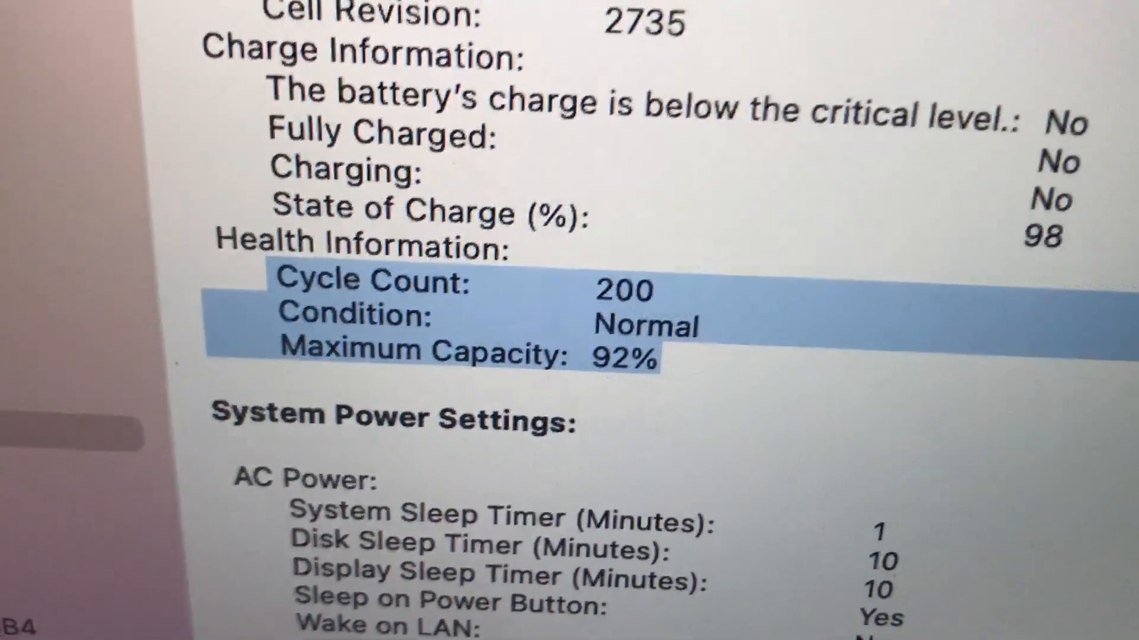
{"action": "scroll", "scroll_direction": "up", "scroll_amount": 3}
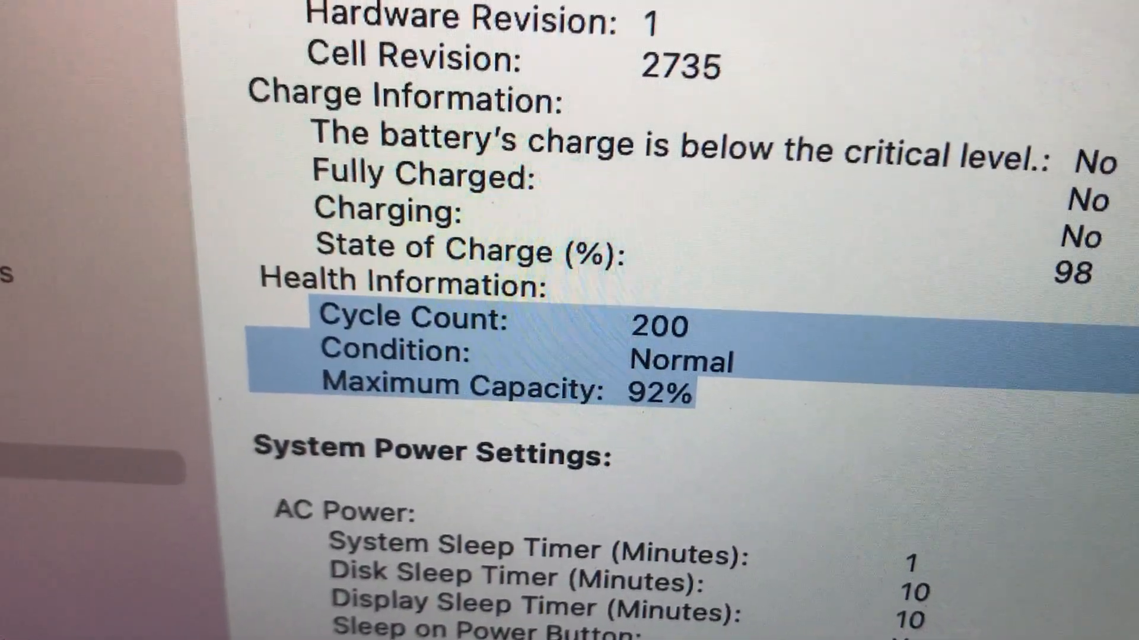